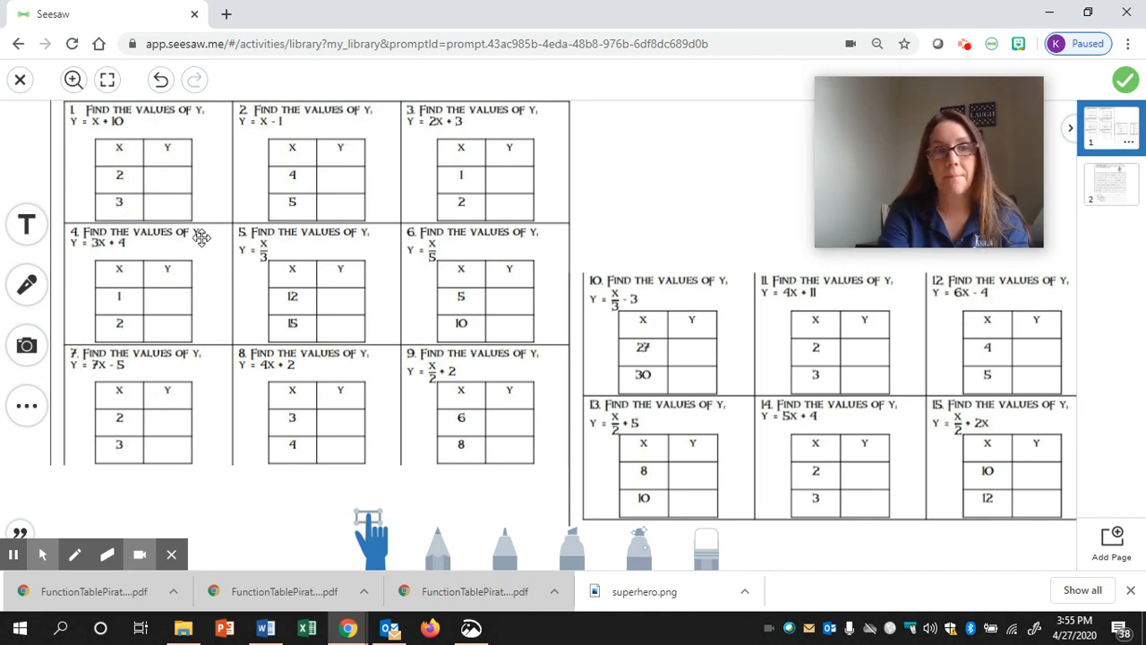
pyautogui.moveTo(72, 135)
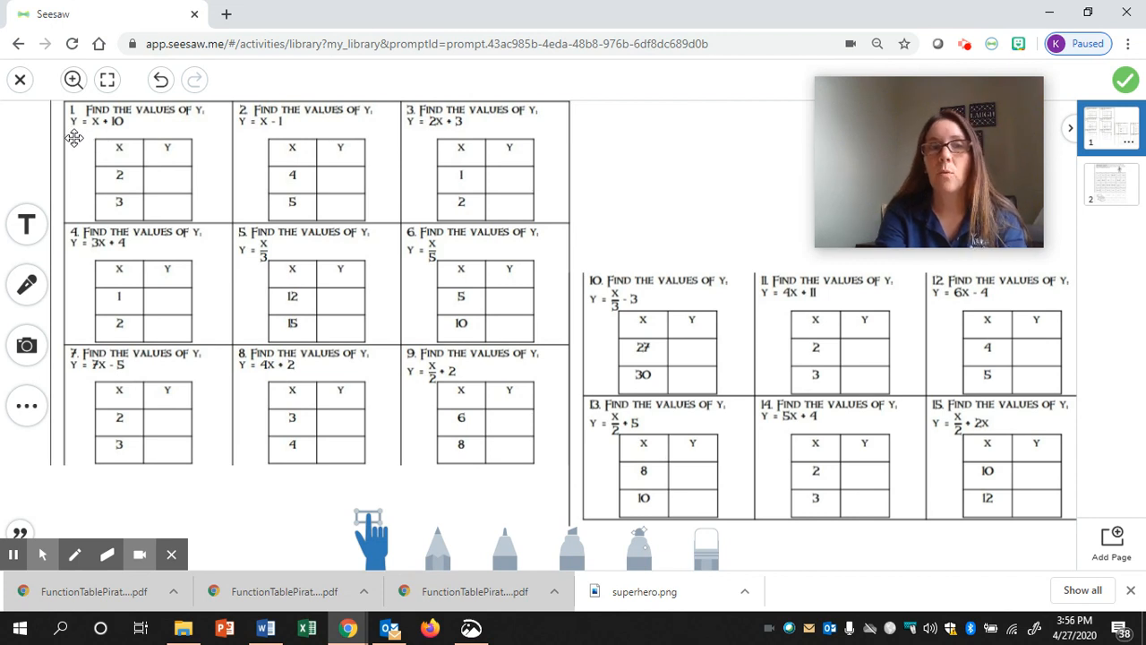
pyautogui.moveTo(122, 134)
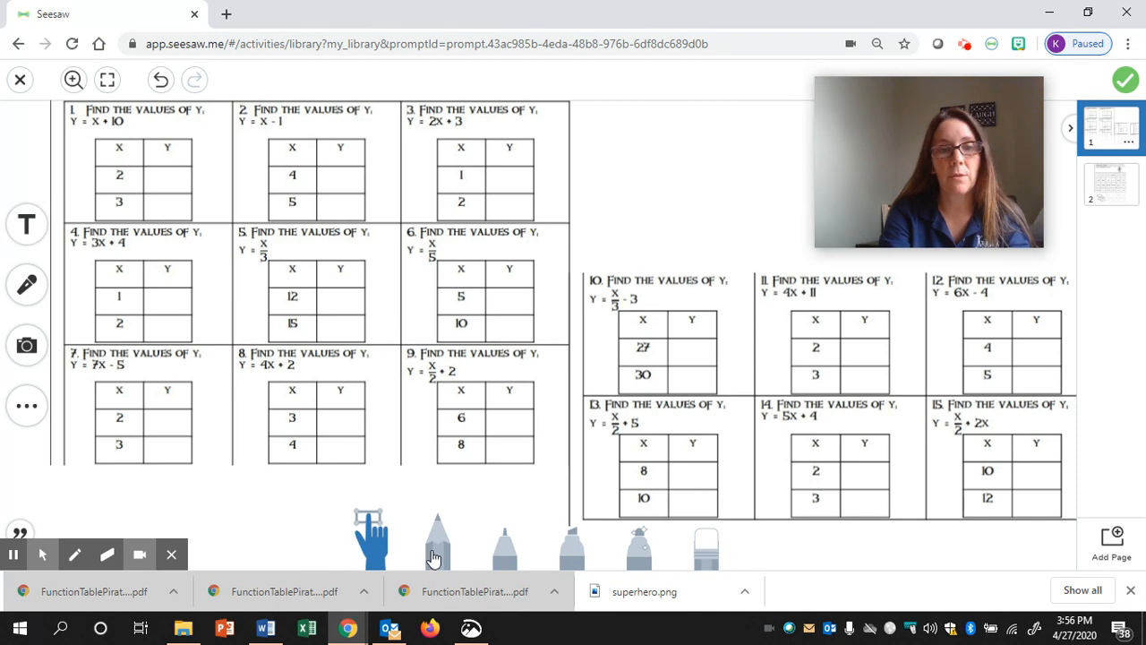
# Add a text box reading 12, shrink it and place it in problem 1's Y cell beside x = 2.
pyautogui.click(25, 224)
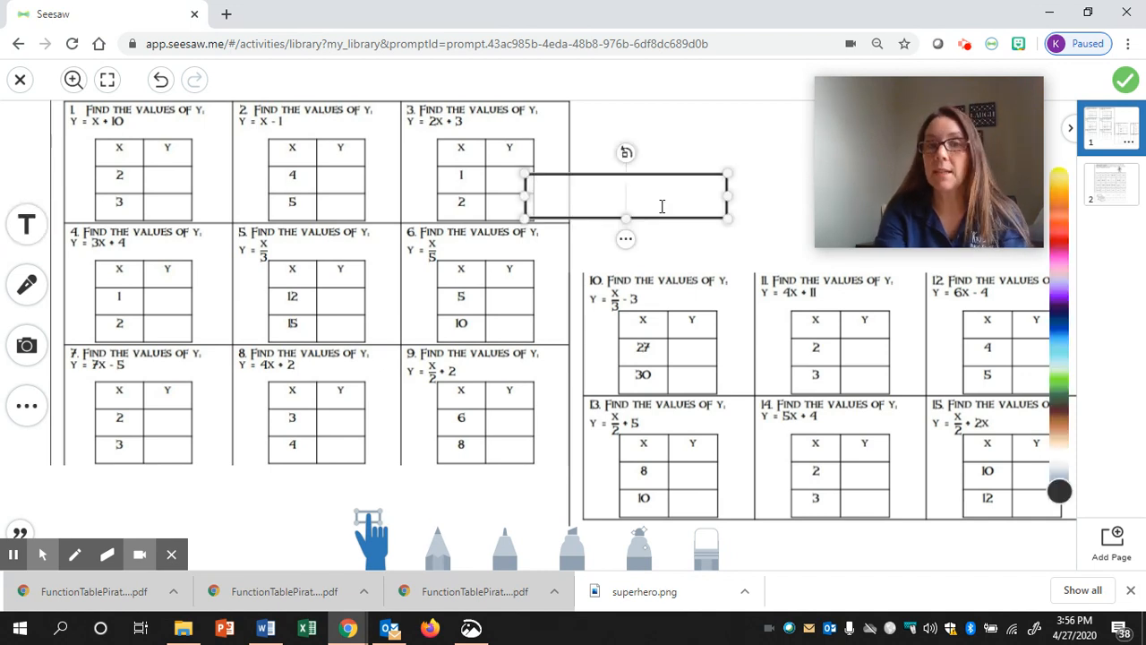
pyautogui.write('12')
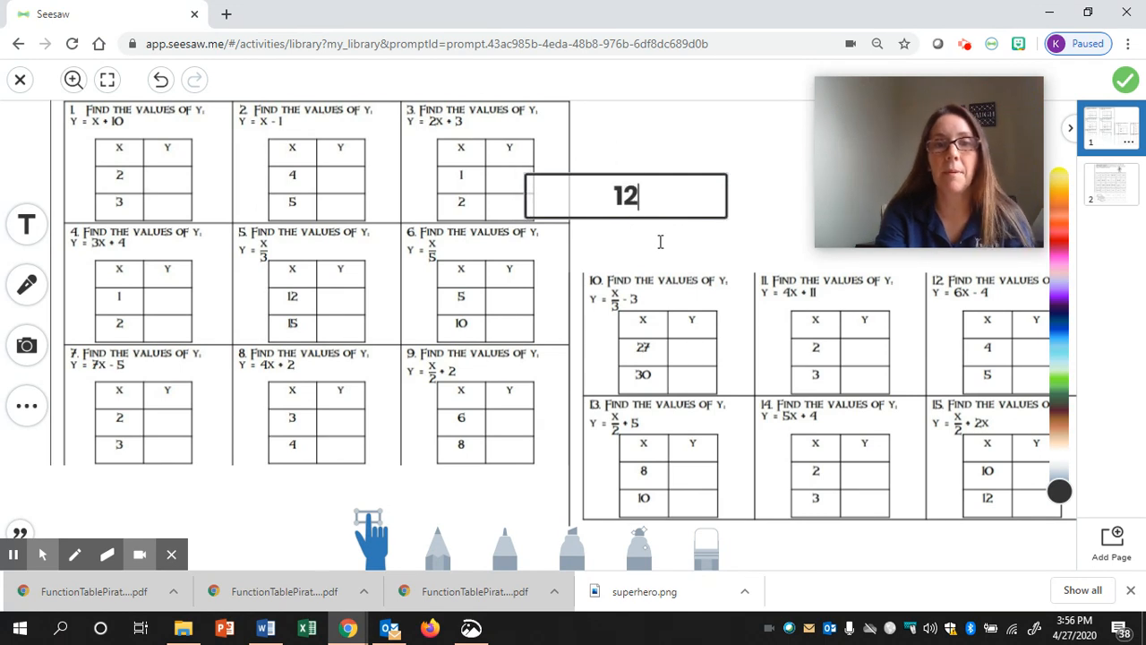
pyautogui.click(707, 218)
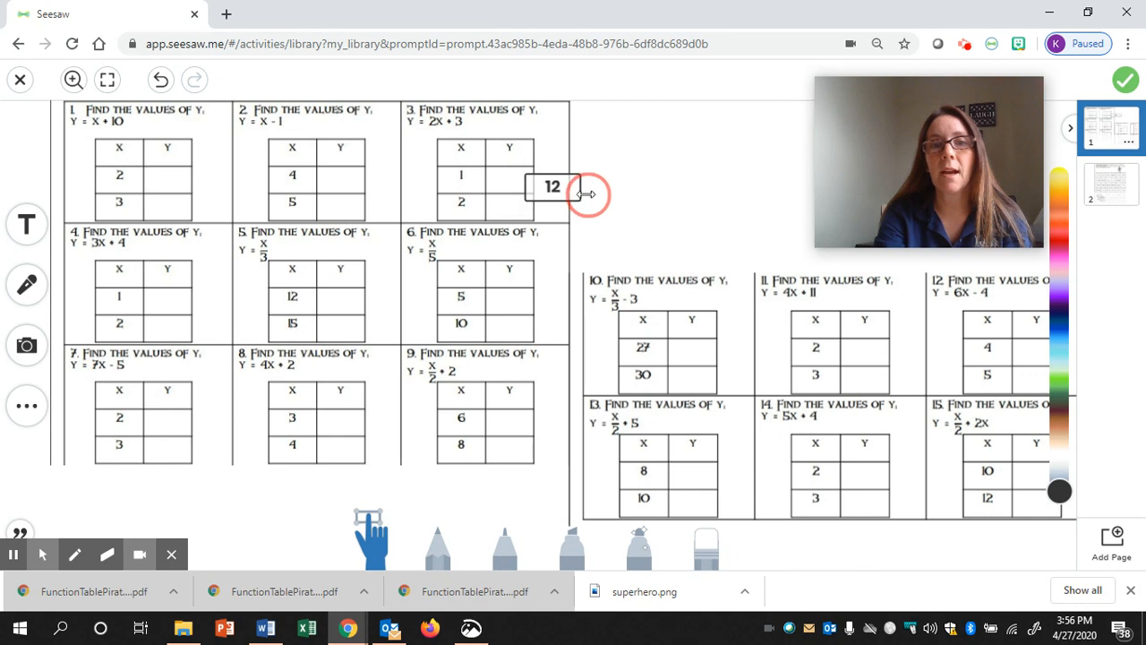
pyautogui.click(552, 186)
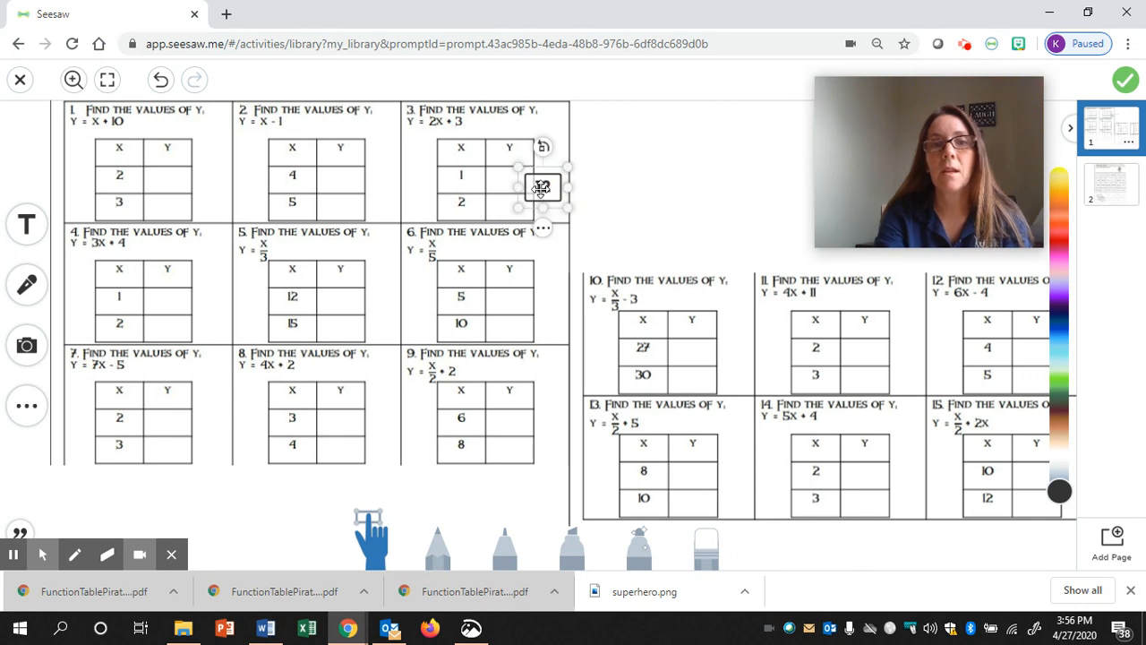
pyautogui.moveTo(541, 186); pyautogui.dragTo(168, 179)
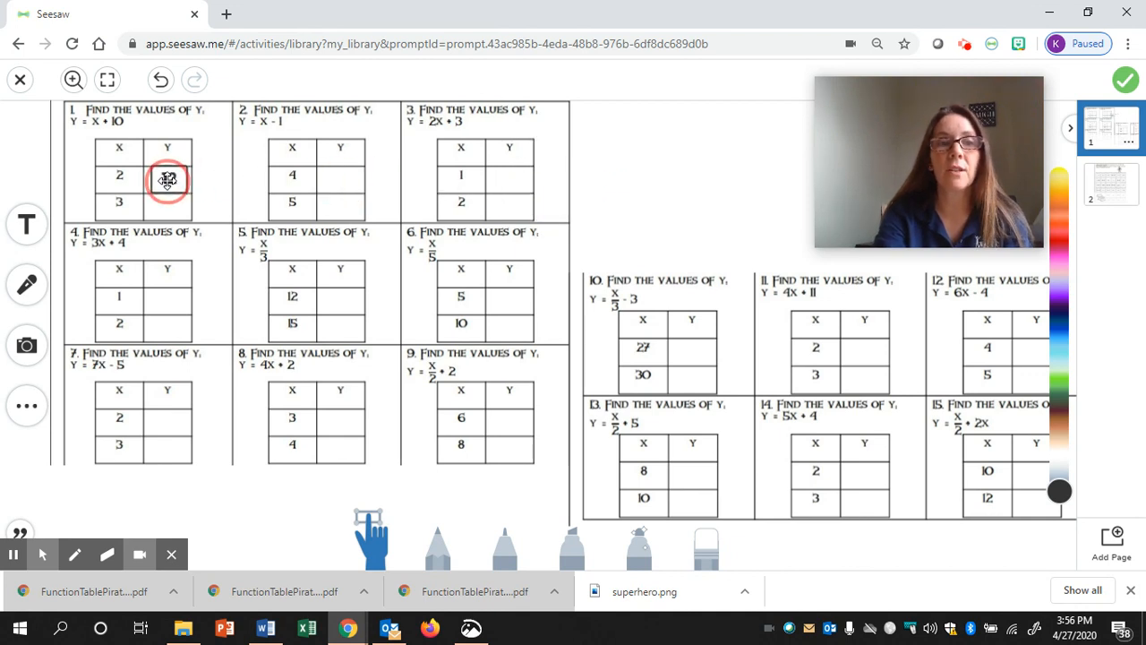
pyautogui.click(169, 179)
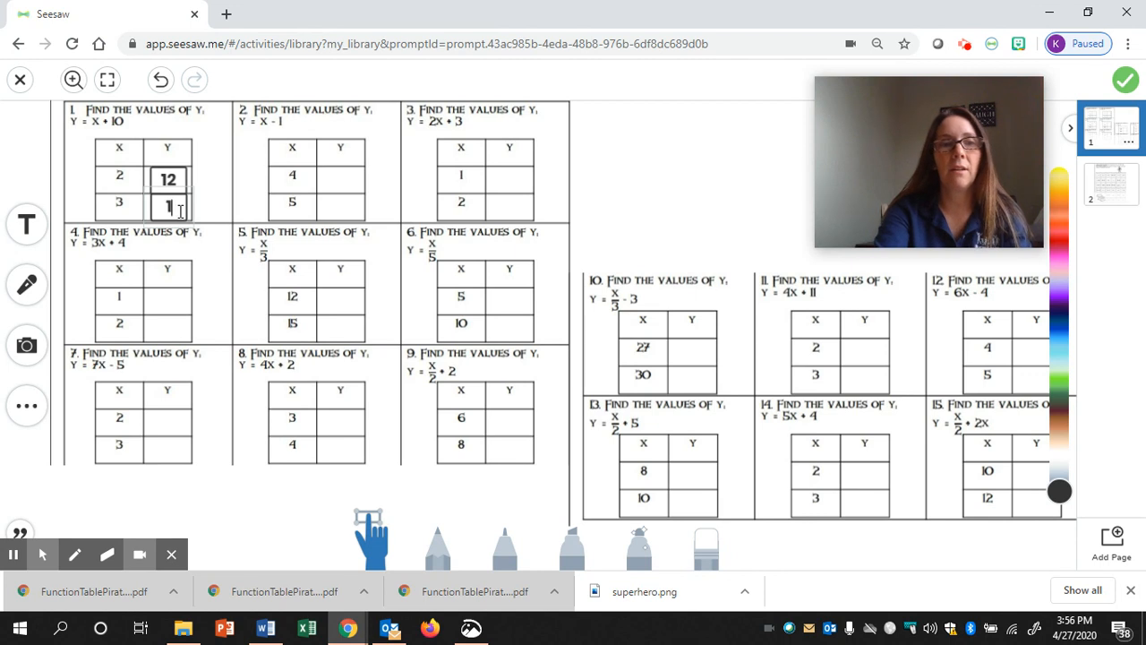
# Enter 13 beside x = 3, duplicate it by mistake and delete the extra copy.
pyautogui.write('13')
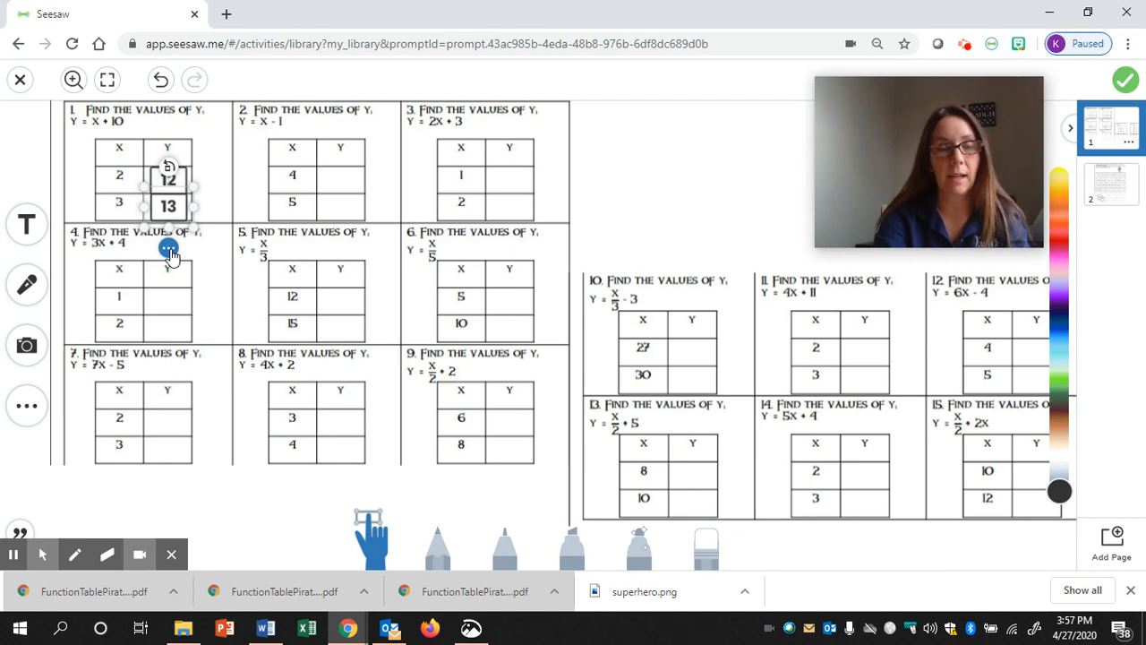
pyautogui.rightClick(169, 248)
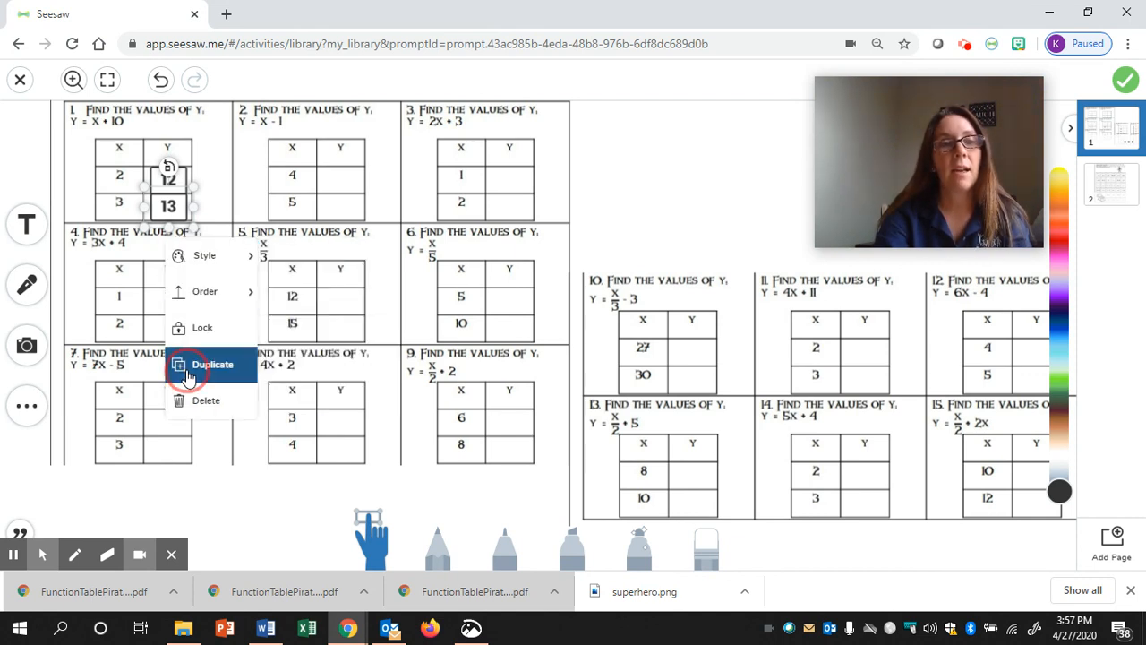
pyautogui.click(212, 363)
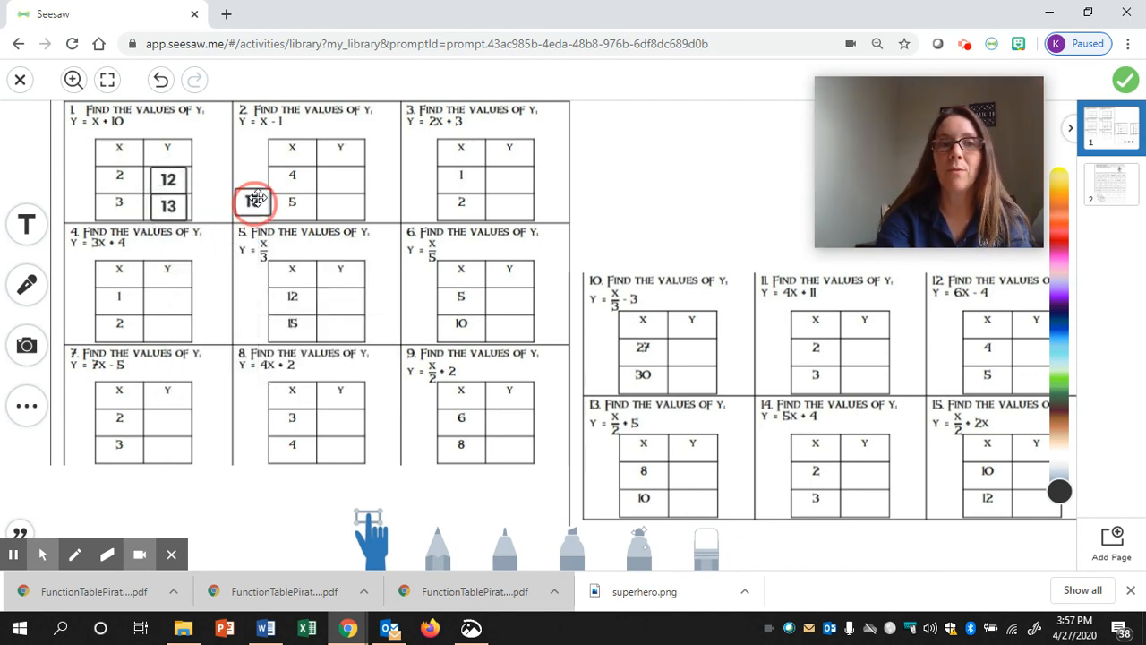
pyautogui.moveTo(254, 201); pyautogui.dragTo(341, 179)
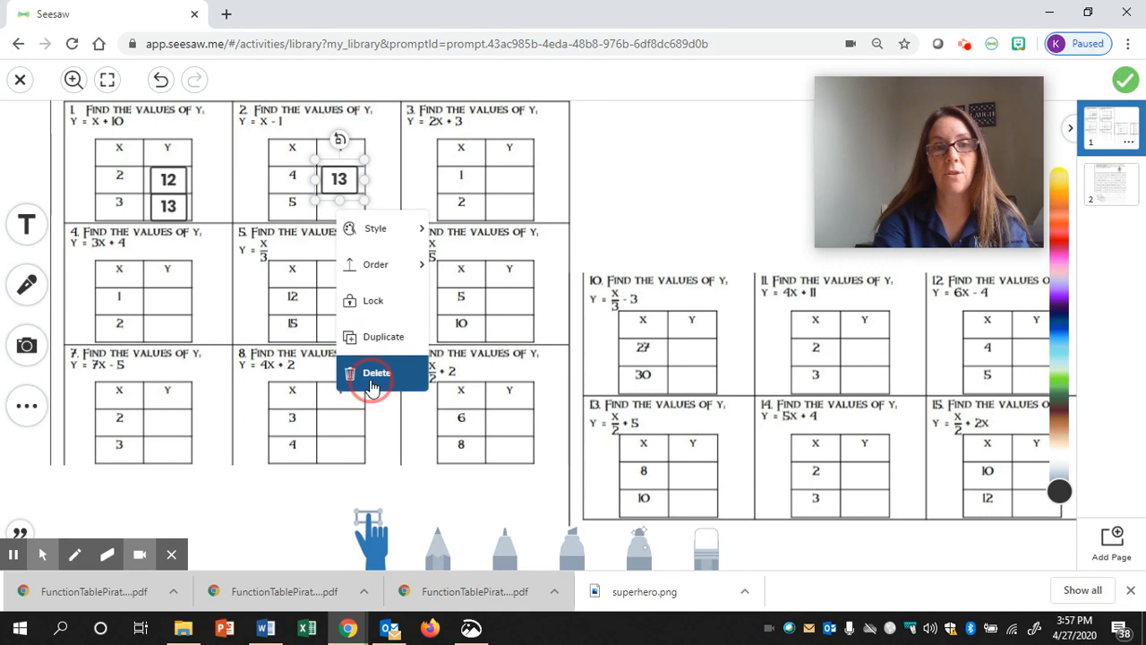
pyautogui.click(376, 373)
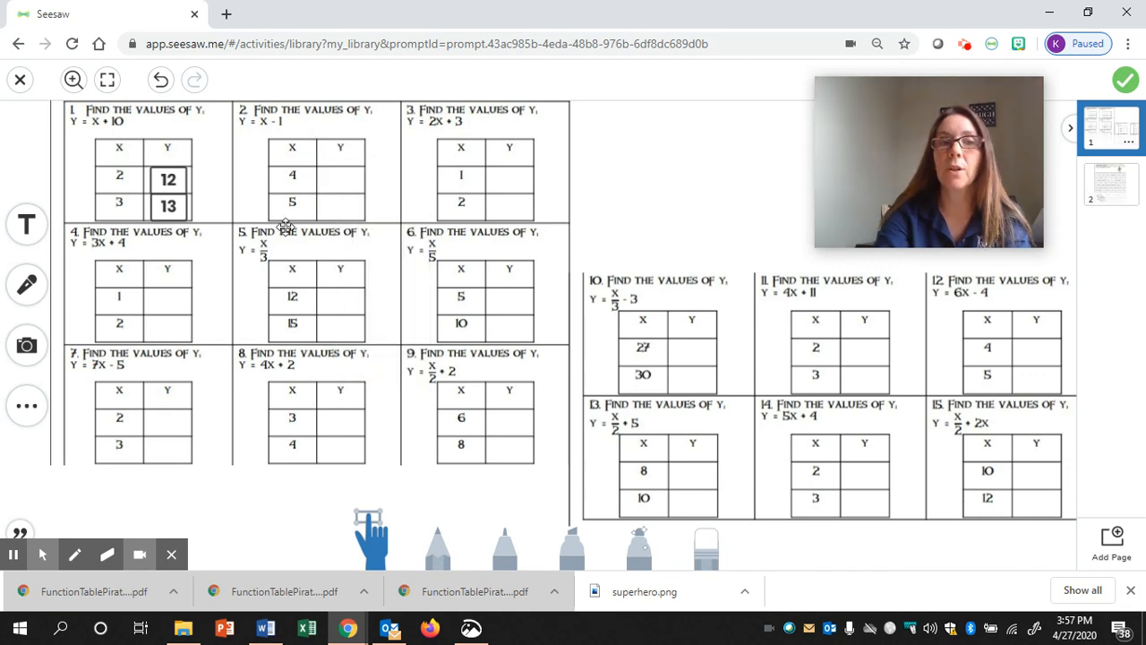
pyautogui.moveTo(995, 335)
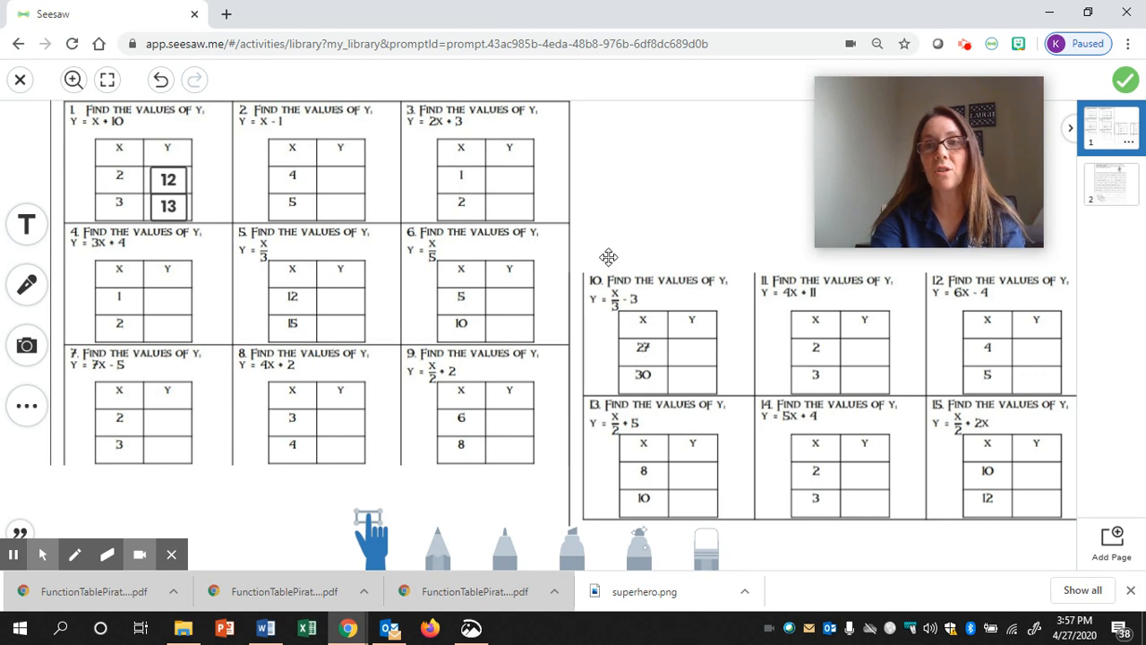
pyautogui.moveTo(222, 175)
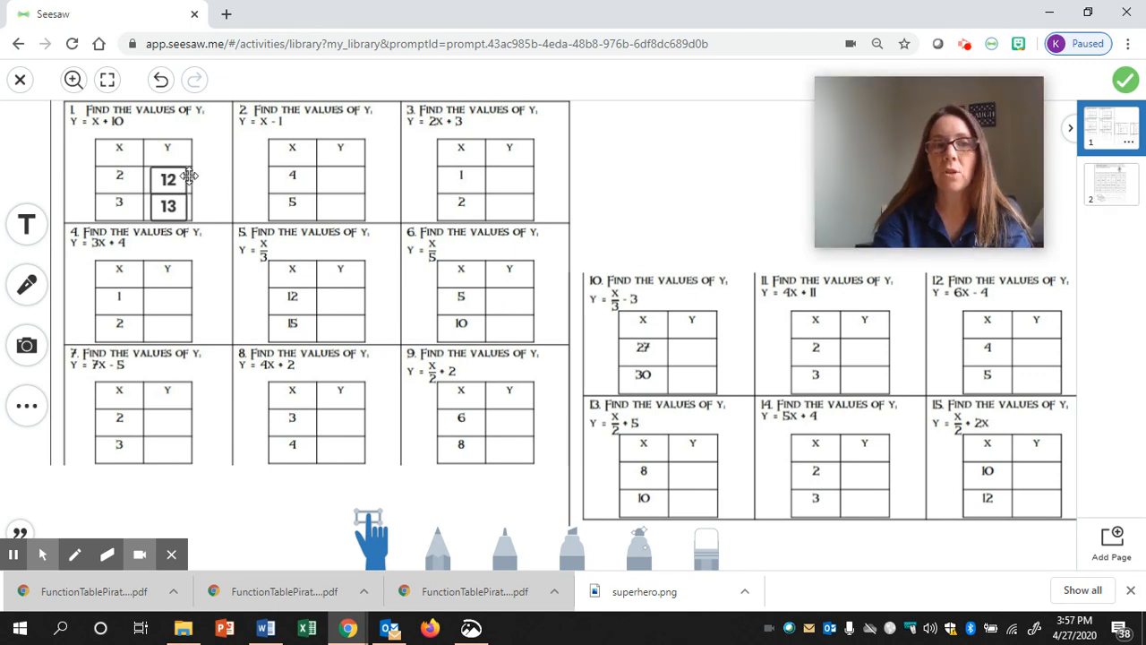
pyautogui.moveTo(172, 217)
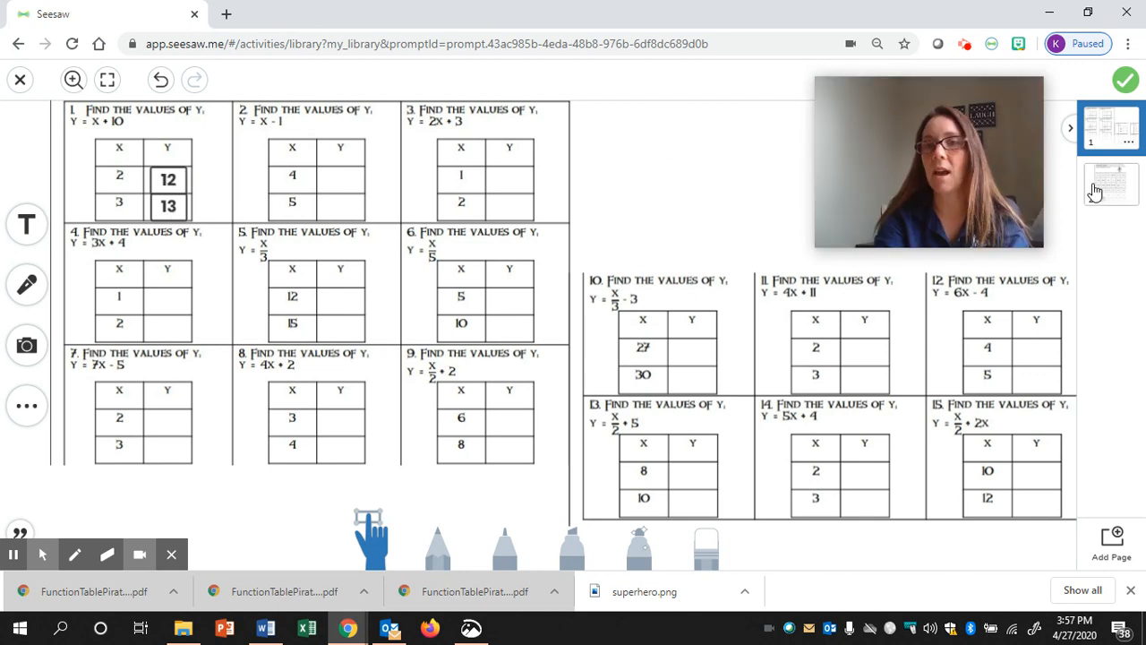
# Switch to page 2, the pirate treasure maze, and choose the highlighter.
pyautogui.click(1111, 182)
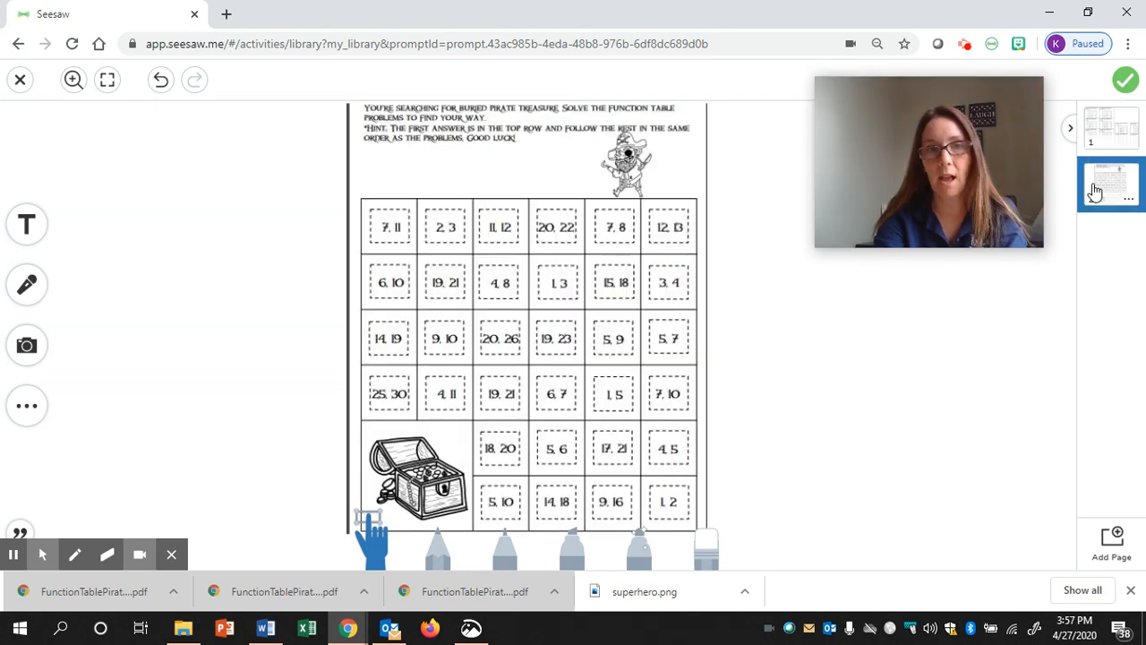
pyautogui.click(1110, 182)
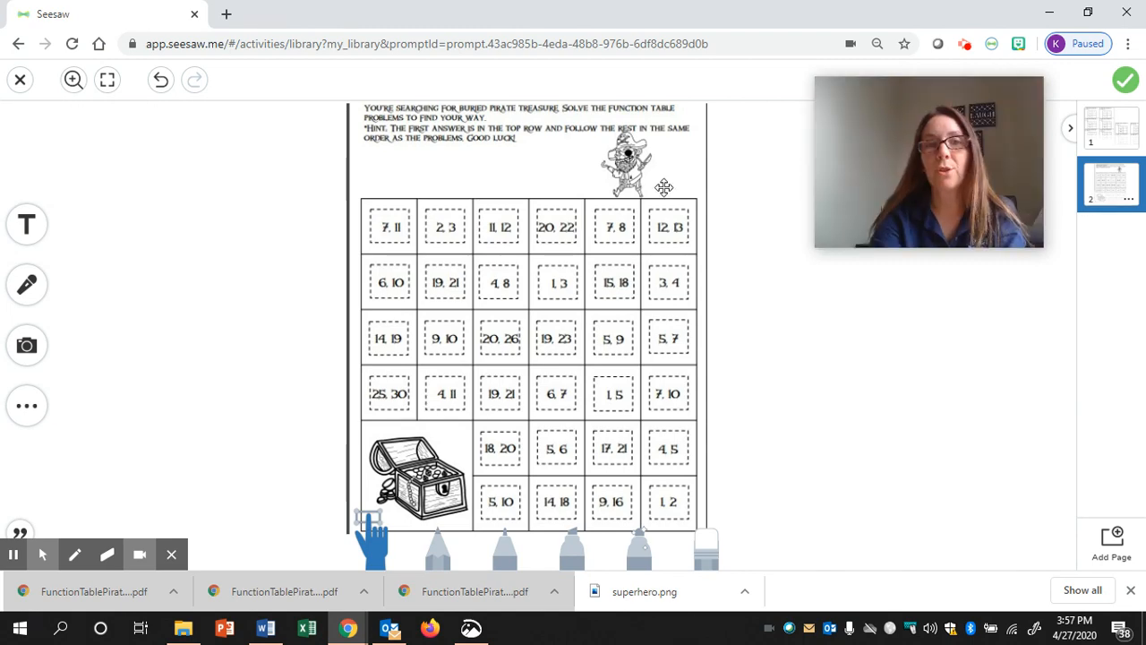
pyautogui.moveTo(563, 138)
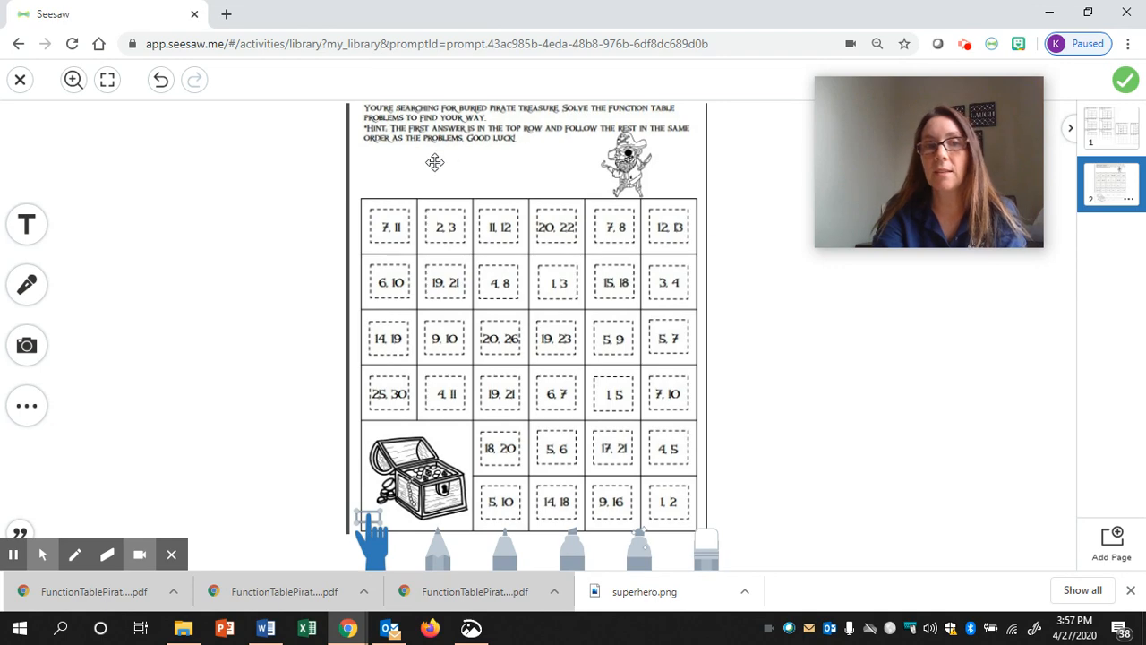
pyautogui.moveTo(512, 165)
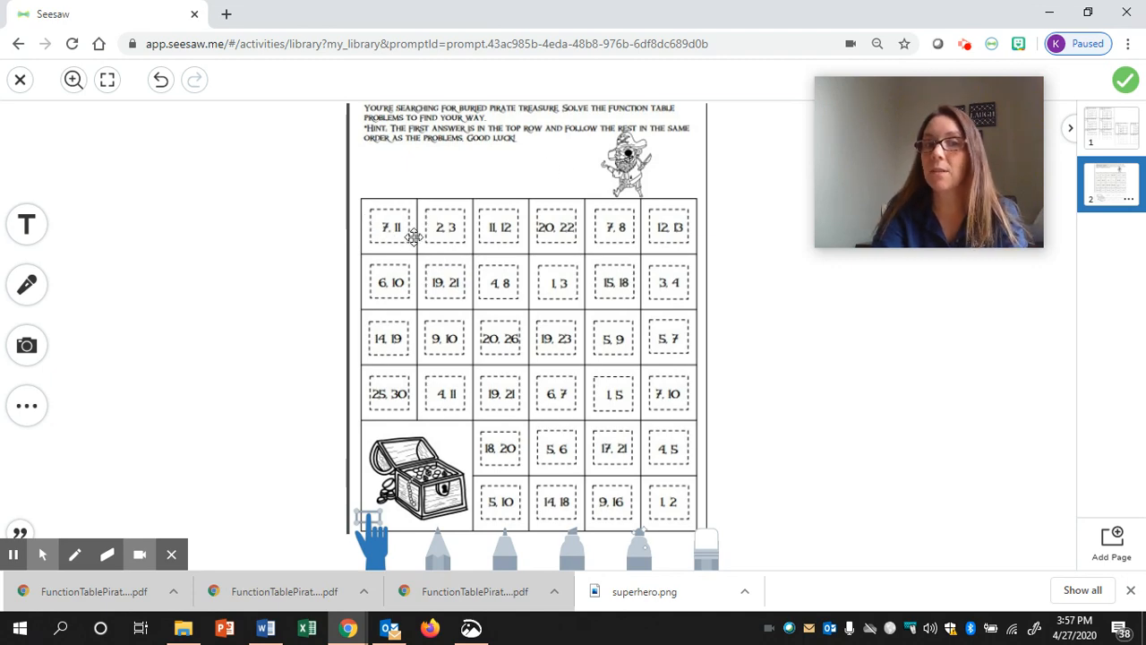
pyautogui.moveTo(664, 235)
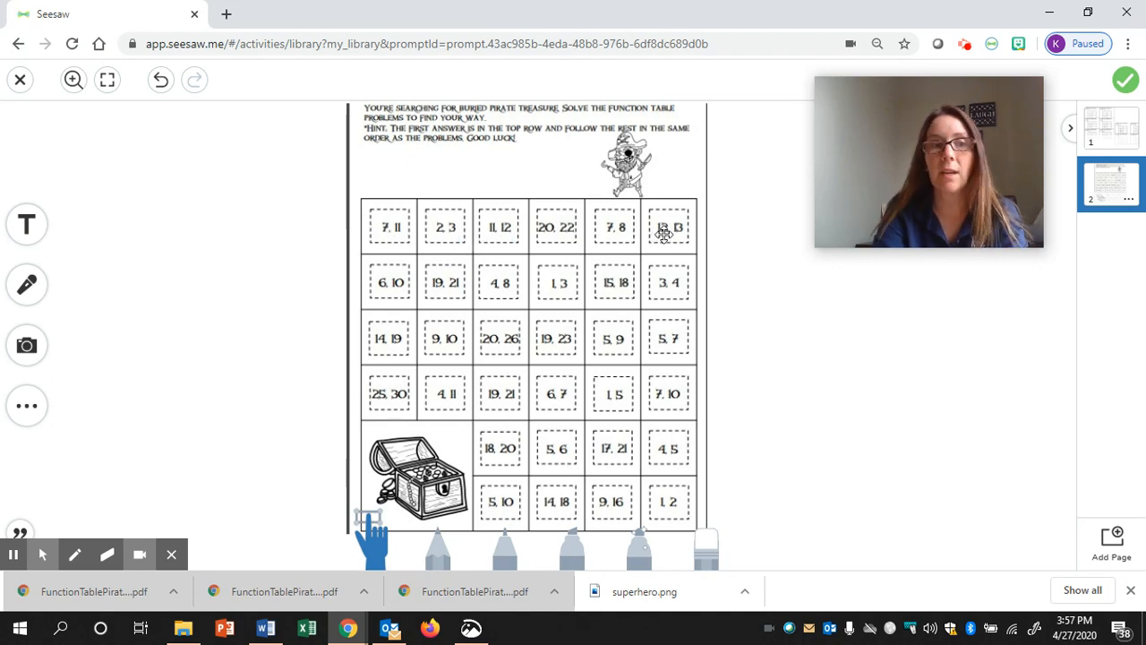
pyautogui.click(437, 550)
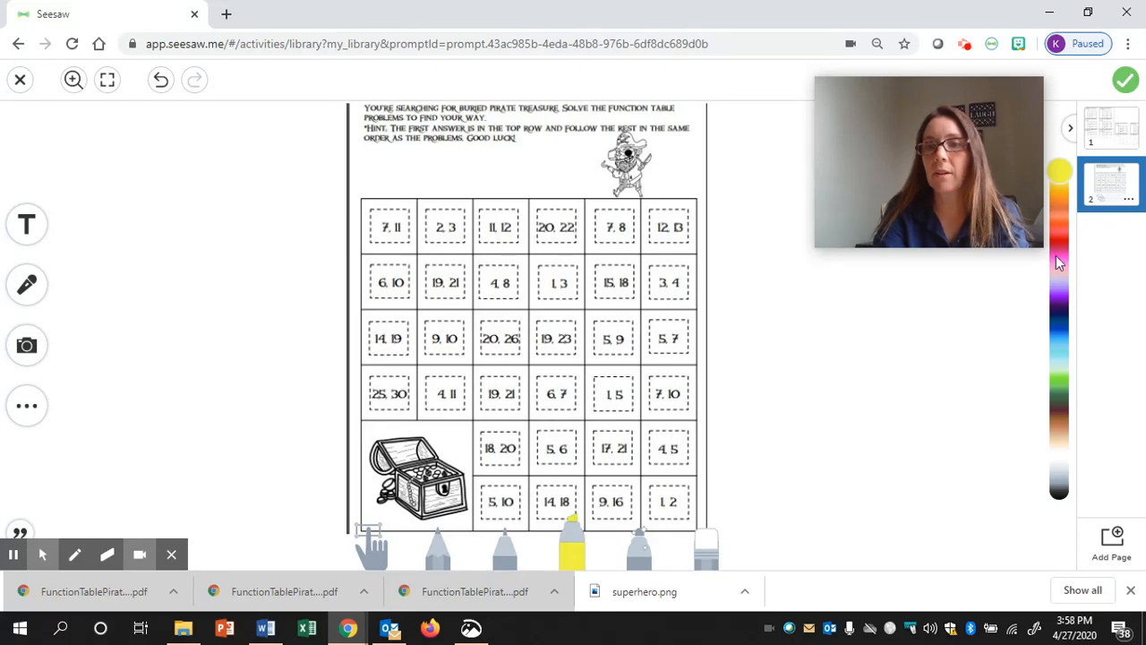
# Shade the top-row 12, 13 square with the purple highlighter.
pyautogui.click(1060, 301)
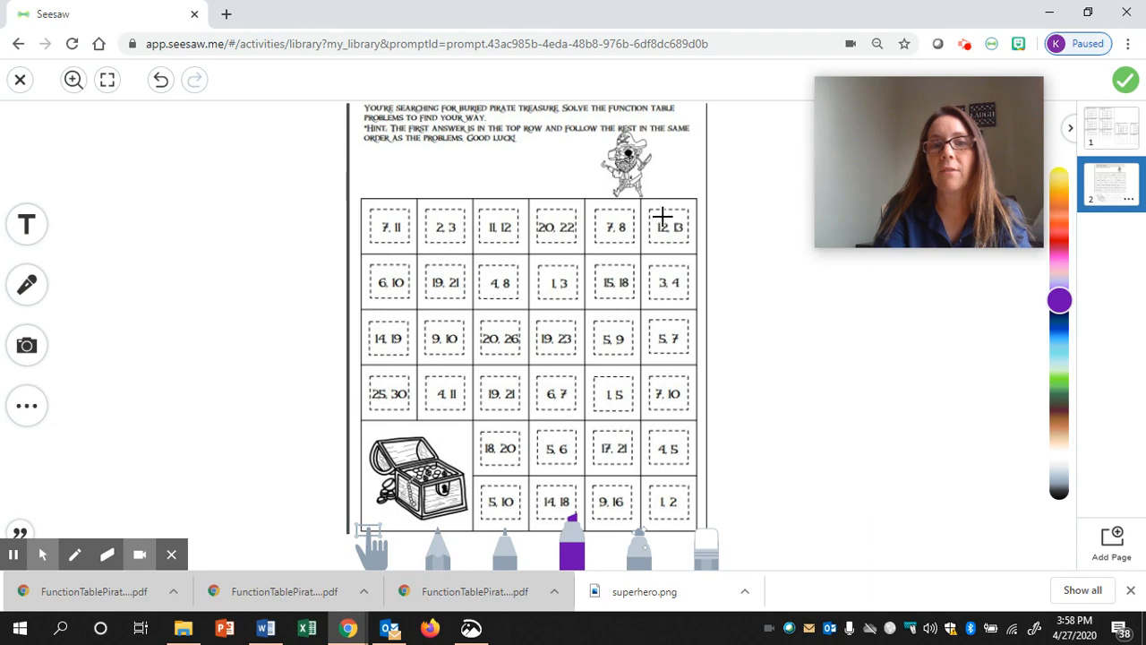
pyautogui.click(664, 225)
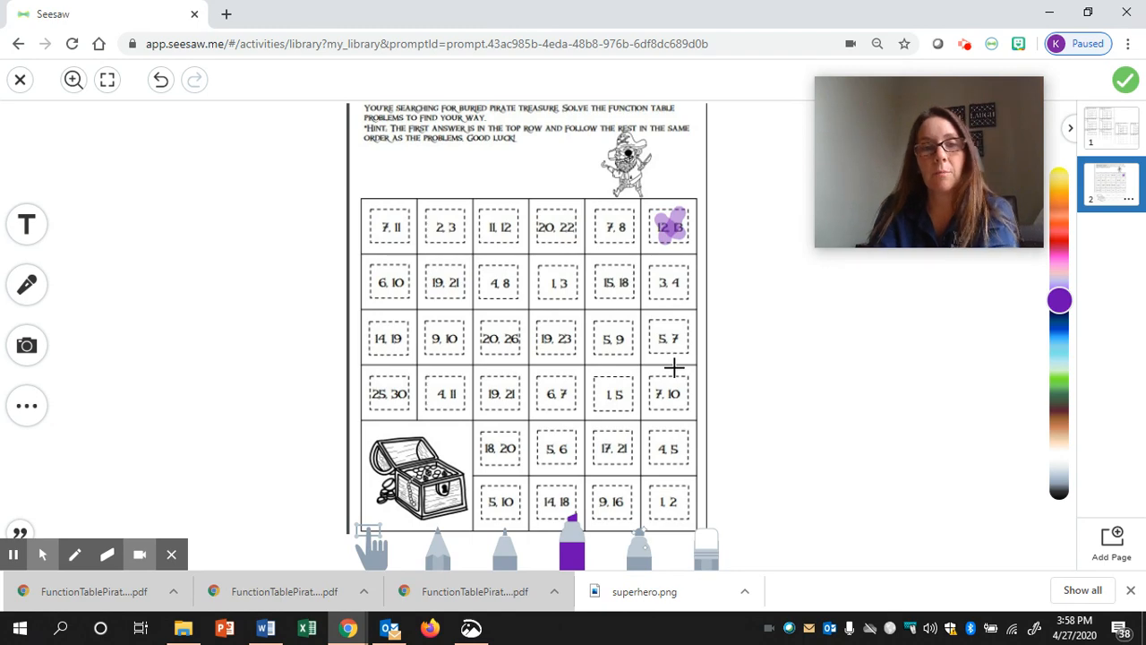
pyautogui.moveTo(498, 484)
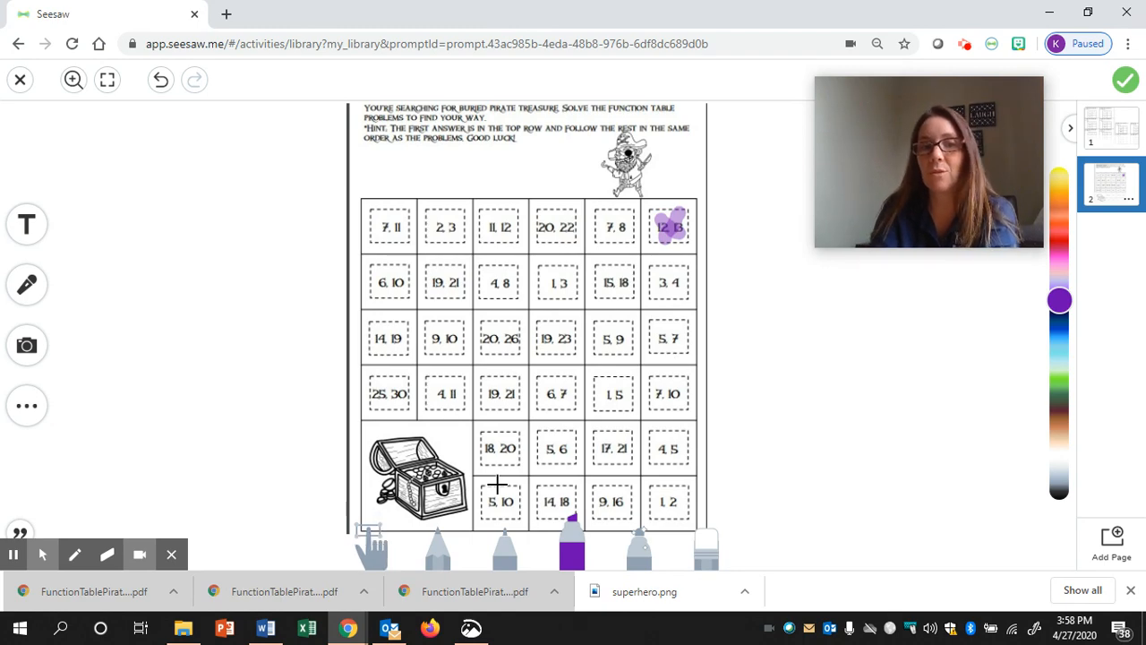